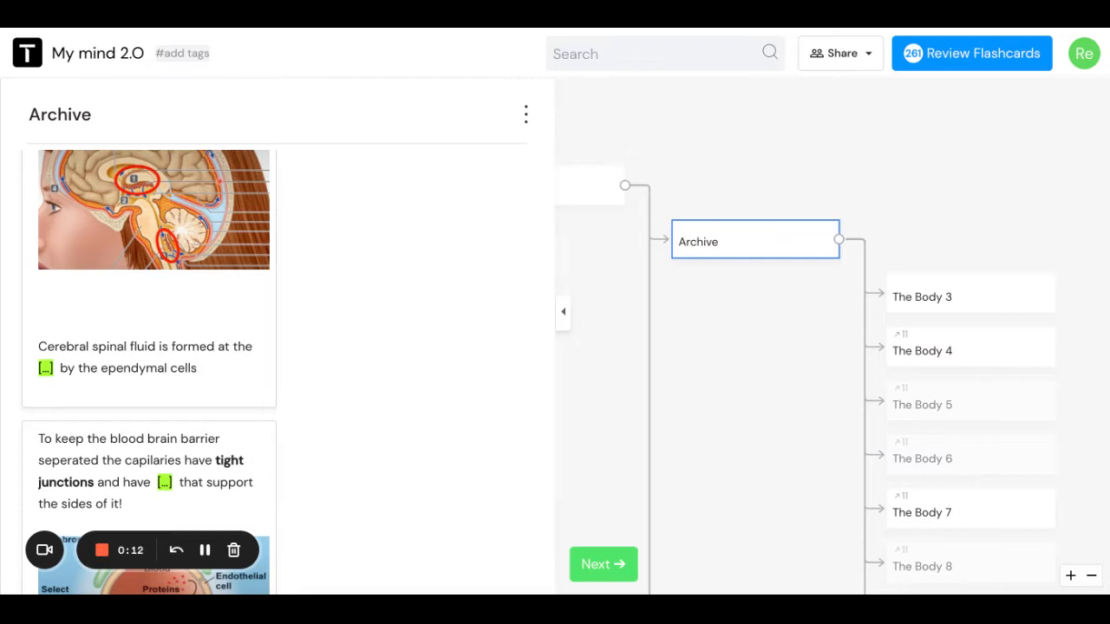
{"action": "mouse_move", "coordinate": [457, 257]}
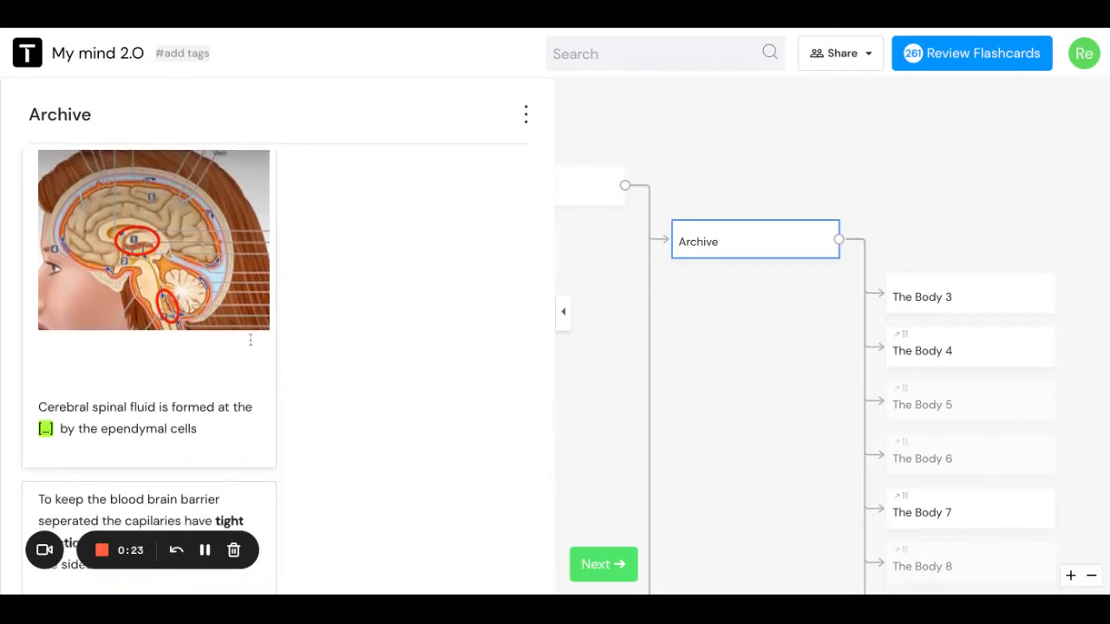
- Scroll the map down to reveal the Neurotransmitters and Nerve Support Cells nodes
{"action": "scroll", "scroll_direction": "down", "scroll_amount": 3}
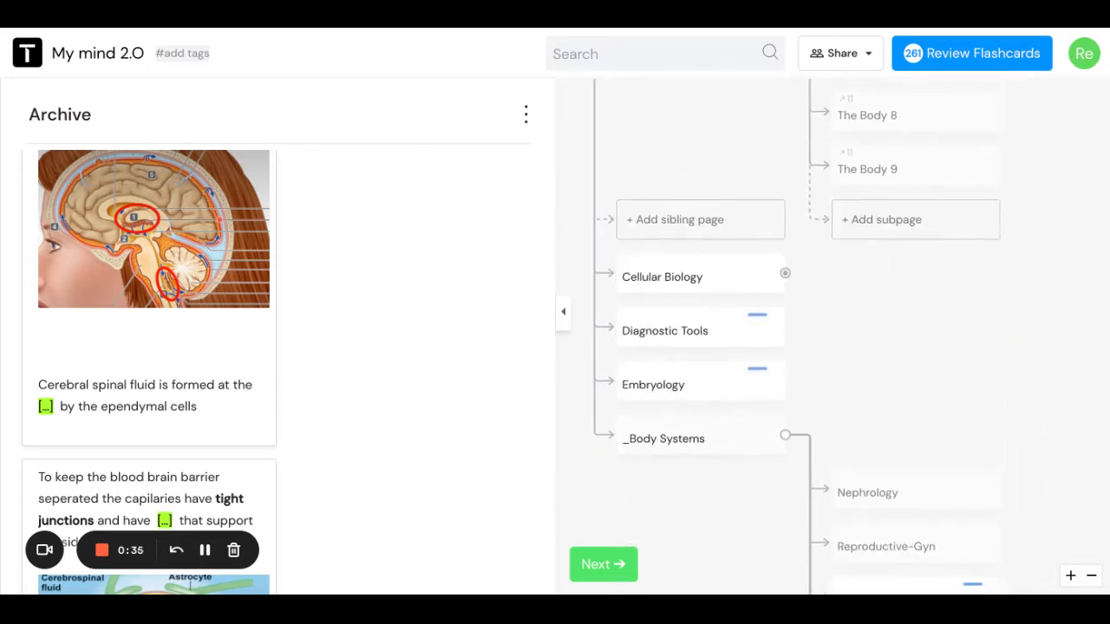
{"action": "scroll", "scroll_direction": "down", "scroll_amount": 3}
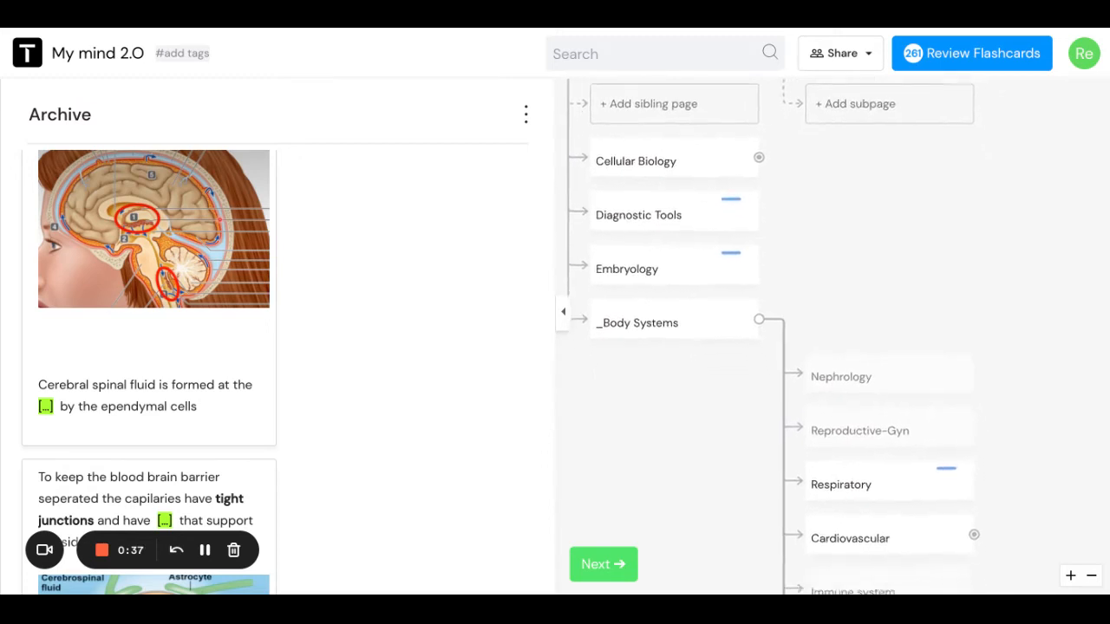
{"action": "scroll", "scroll_direction": "down", "scroll_amount": 3}
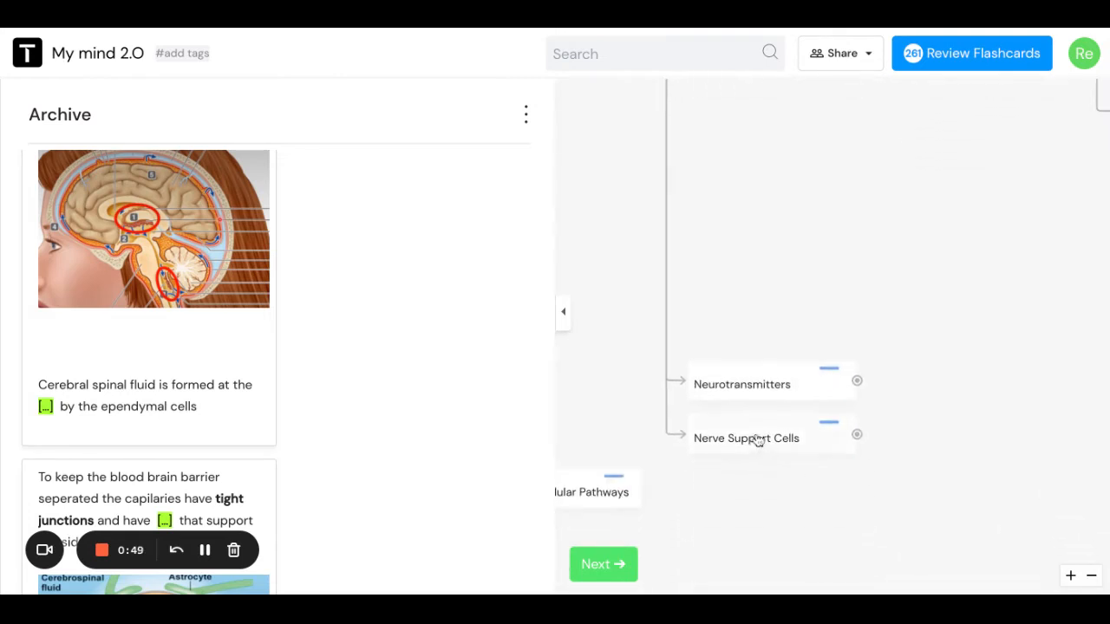
- Add a sibling page named 'The Brain' next to Nerve Support Cells
{"action": "left_click", "coordinate": [746, 438]}
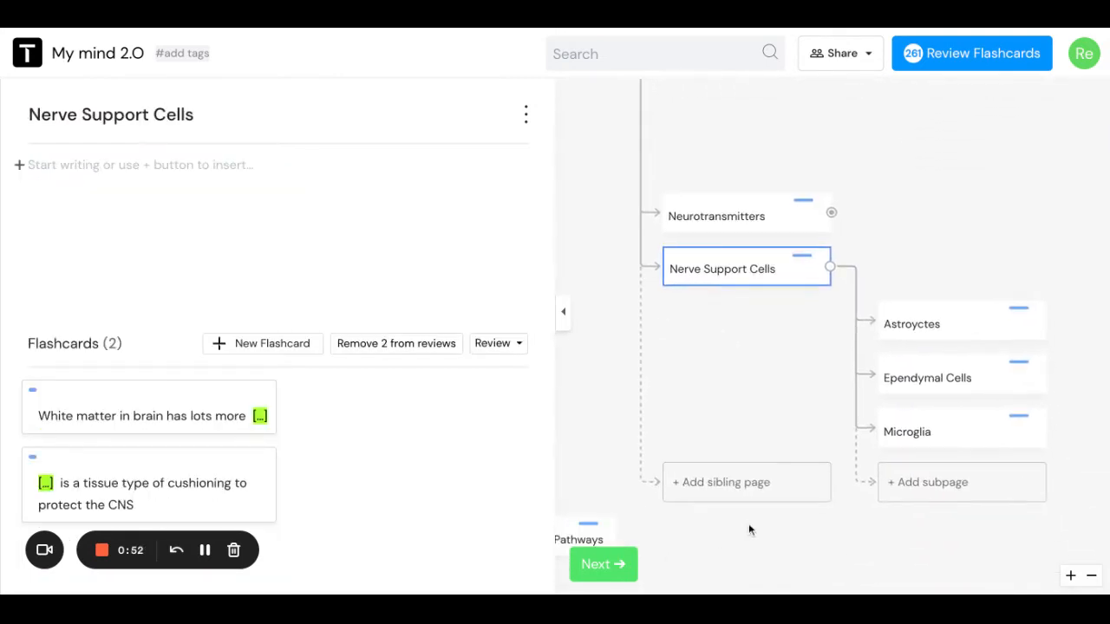
{"action": "left_click", "coordinate": [746, 483]}
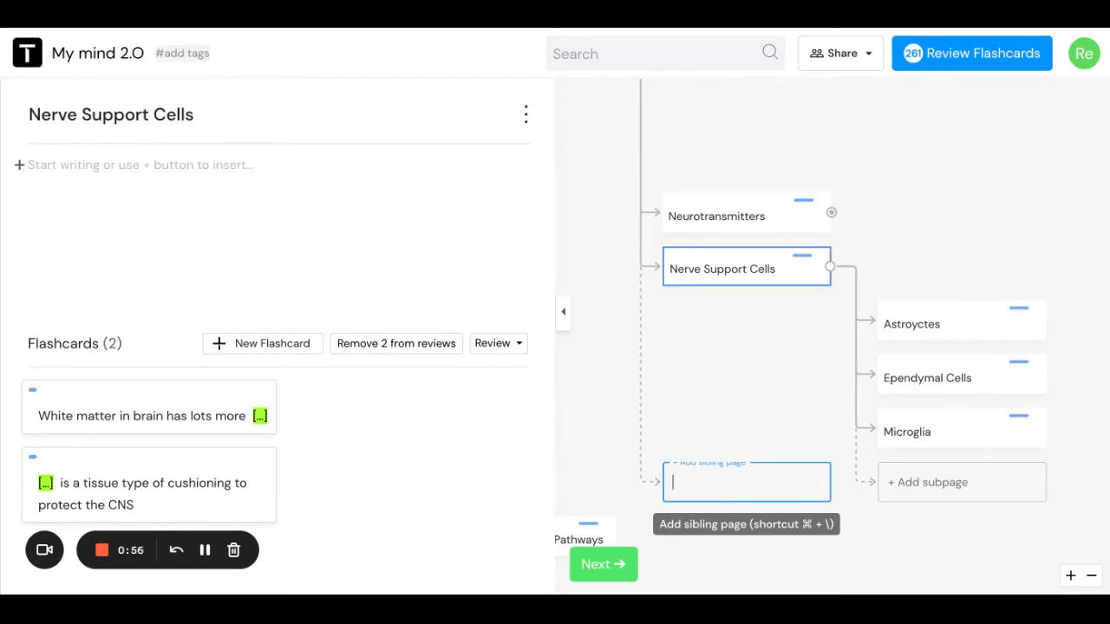
{"action": "type", "text": "TH"}
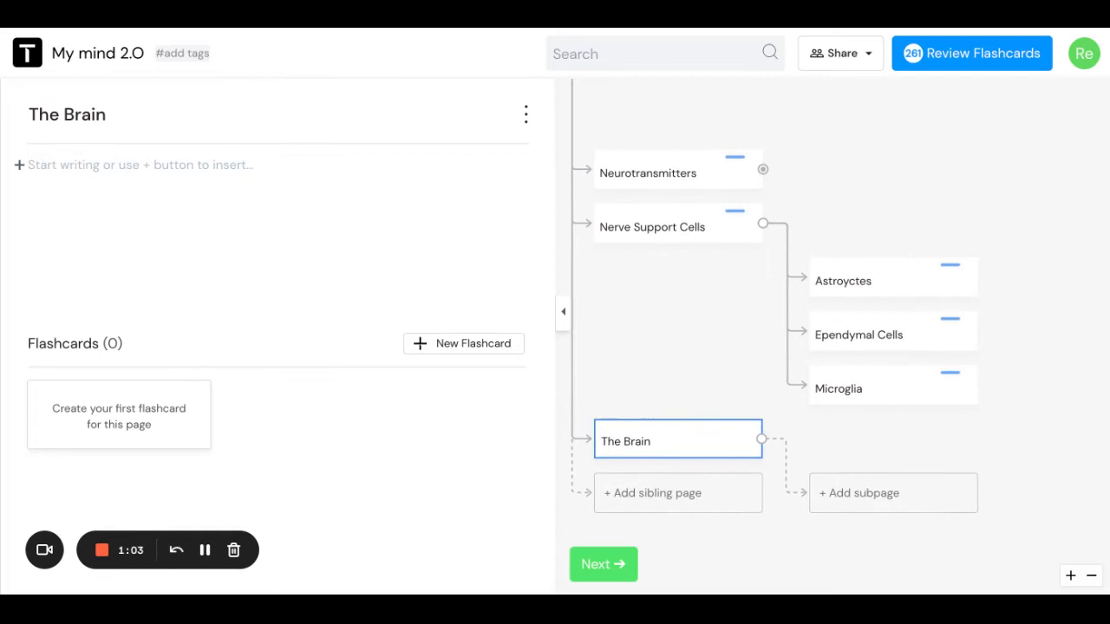
- Add a 'Cerebral Spinal Fluid' subpage under The Brain
{"action": "left_click", "coordinate": [893, 493]}
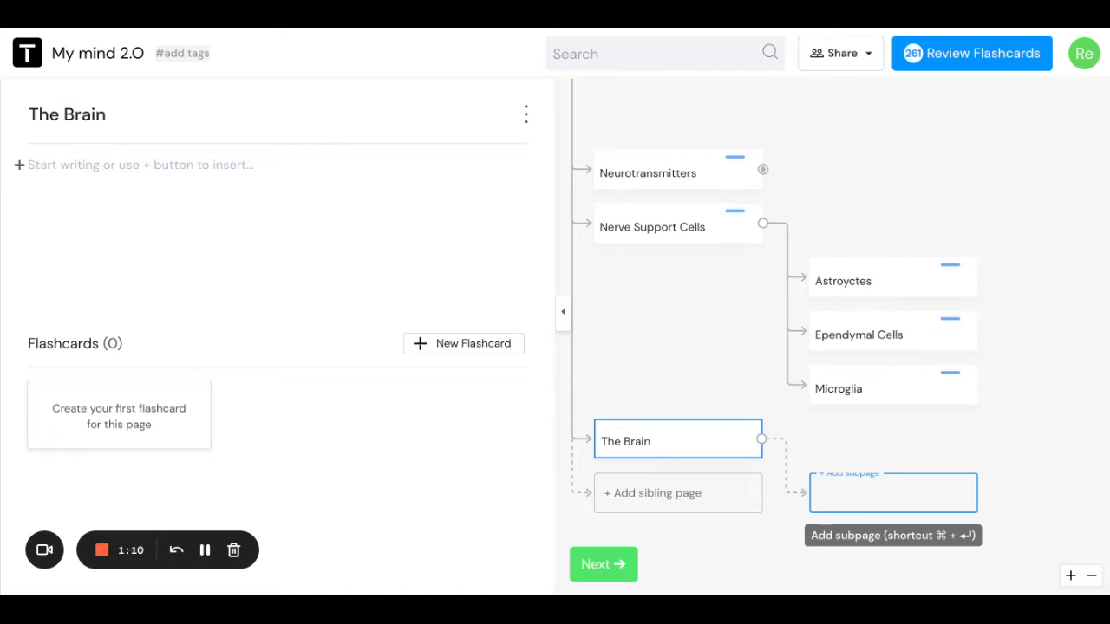
{"action": "type", "text": "C"}
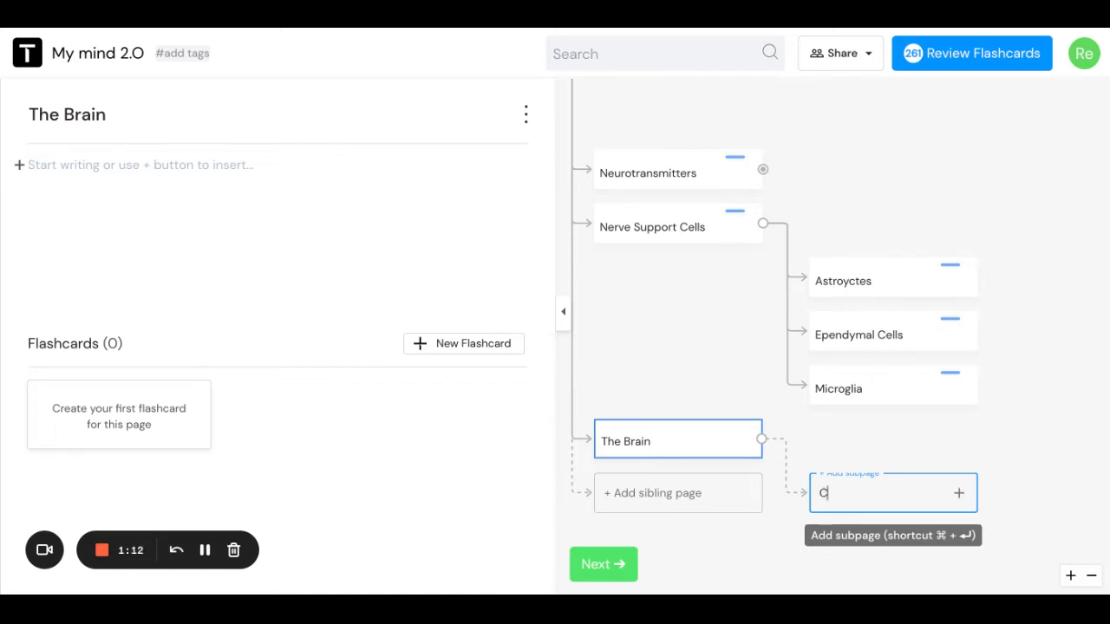
{"action": "type", "text": "erebral Sp"}
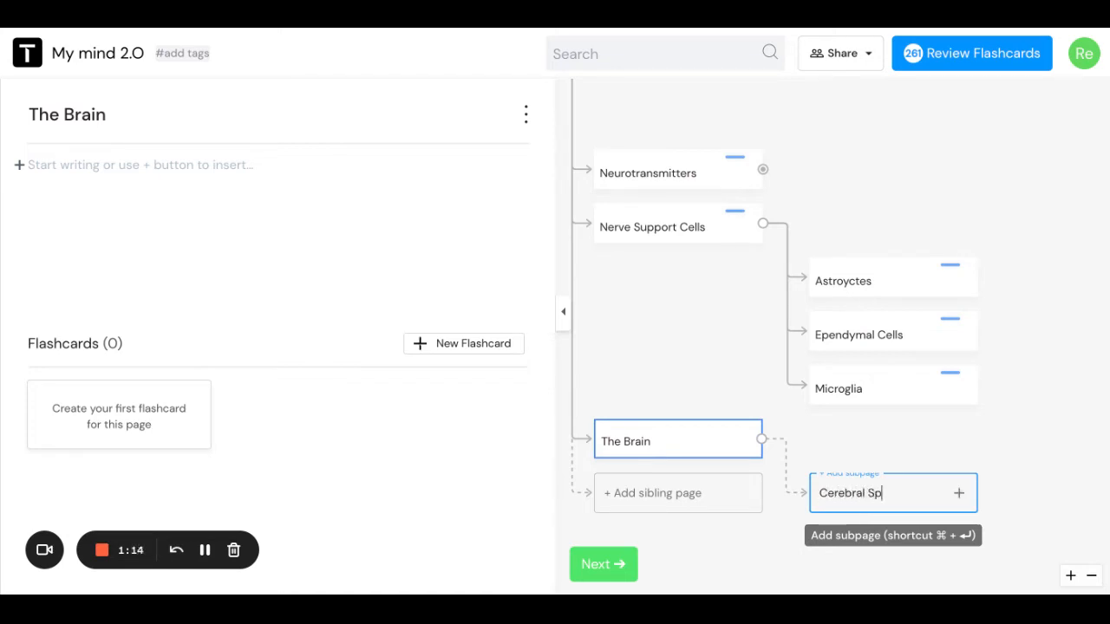
{"action": "type", "text": "inal Fluid"}
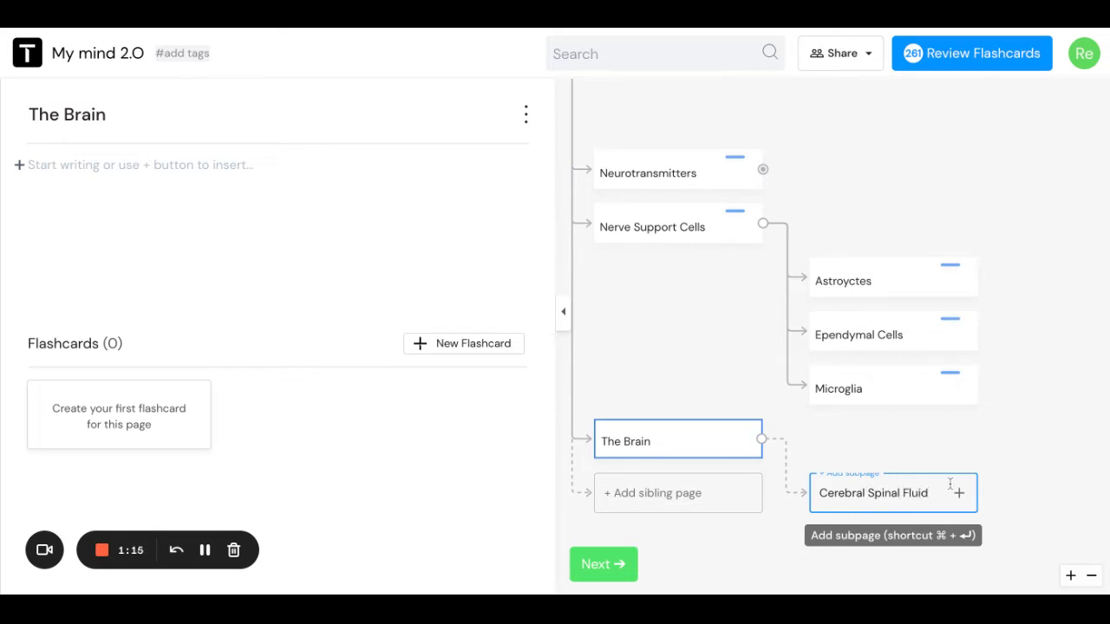
{"action": "left_click", "coordinate": [872, 493]}
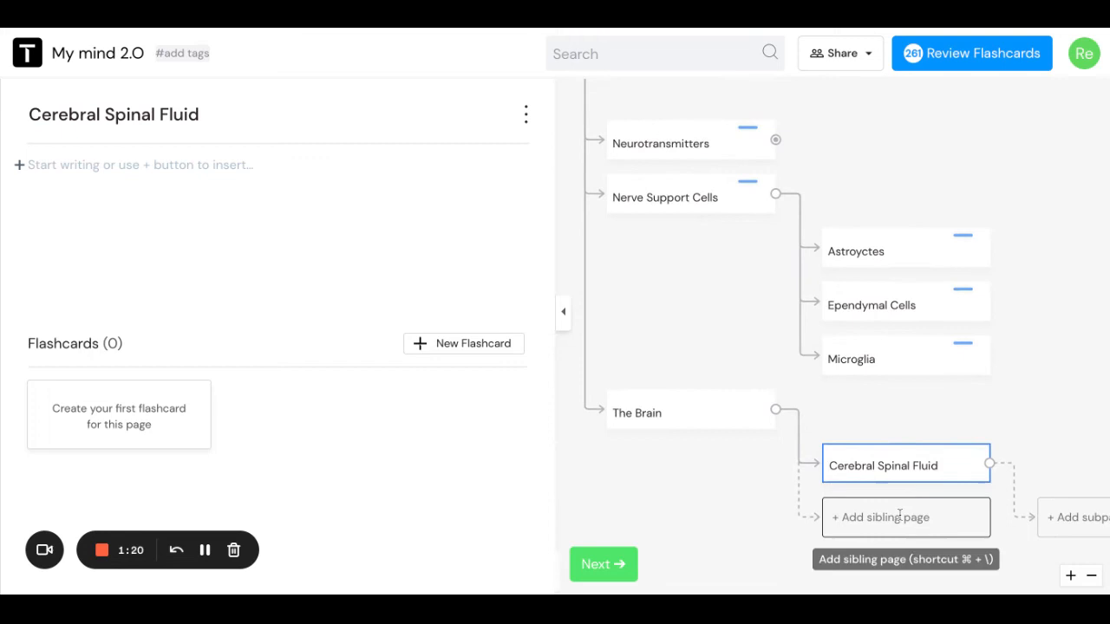
- Add a 'Blood Brain Barrier' sibling page below Cerebral Spinal Fluid
{"action": "left_click", "coordinate": [906, 517]}
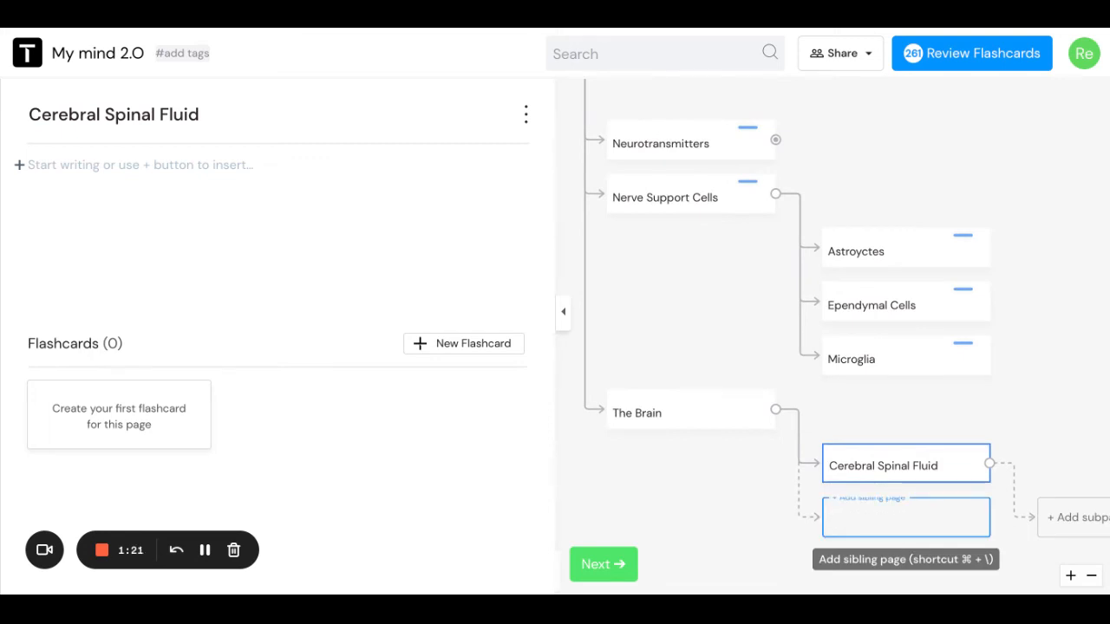
{"action": "type", "text": "Blood Brain Barrier"}
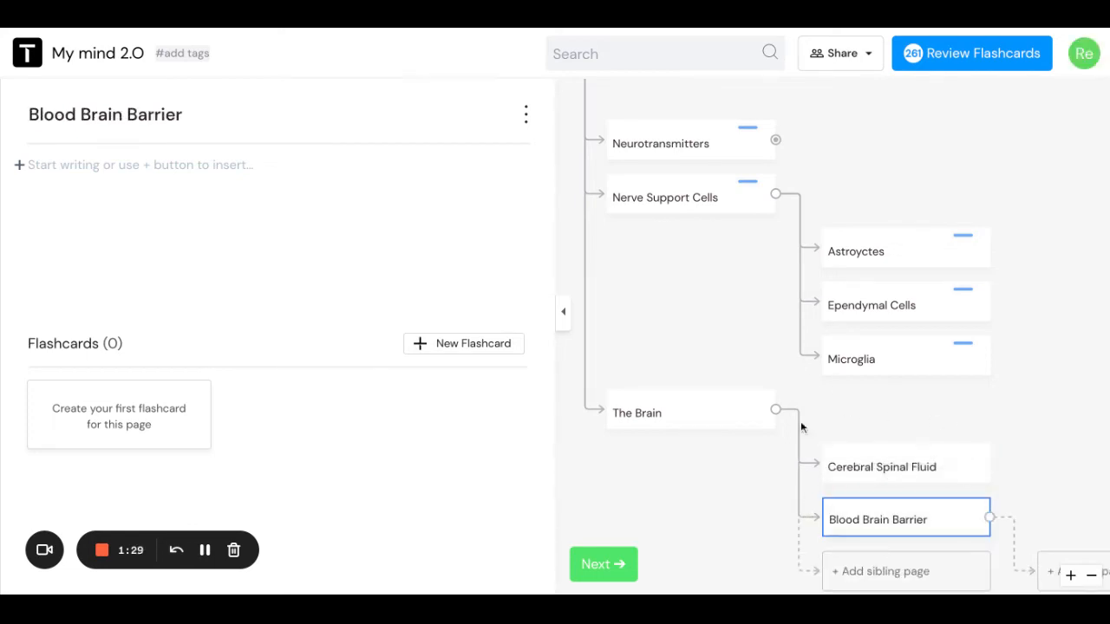
{"action": "mouse_move", "coordinate": [653, 271]}
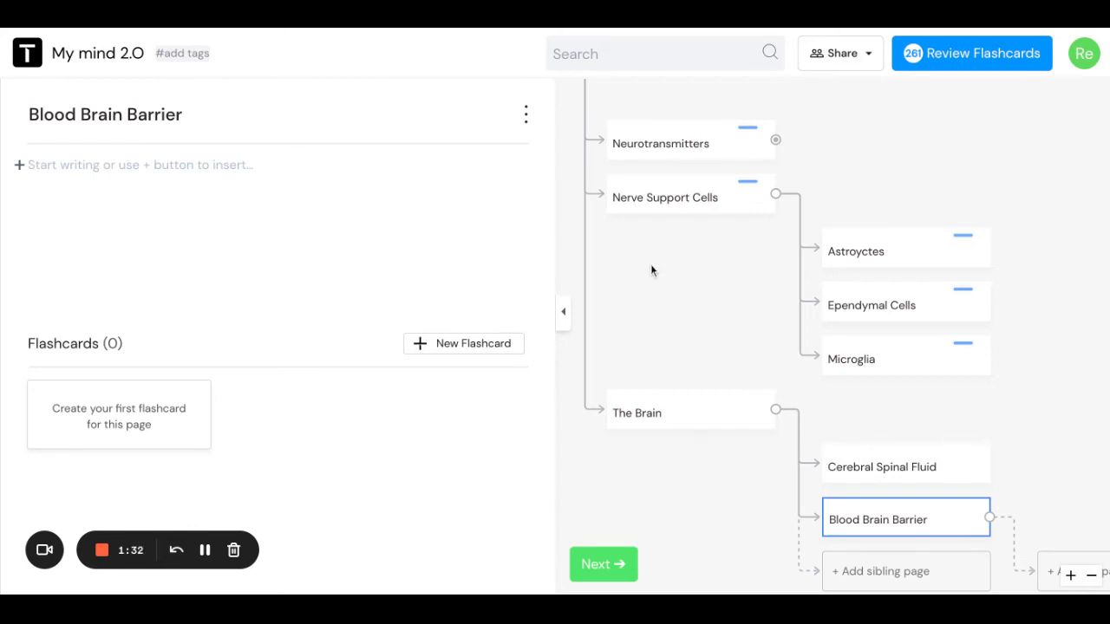
{"action": "mouse_move", "coordinate": [703, 356]}
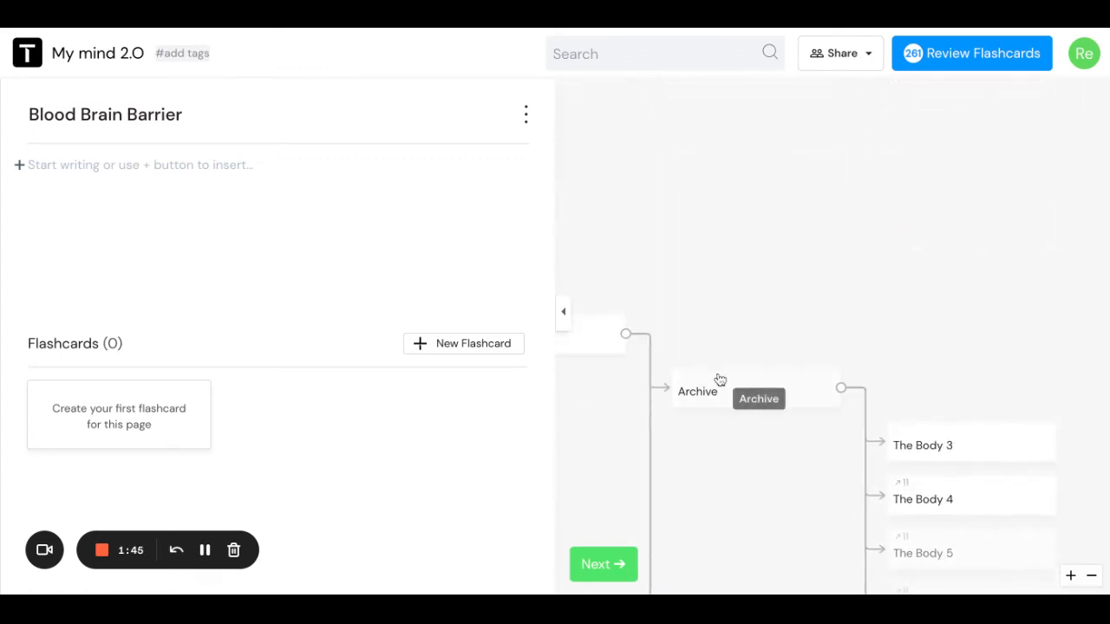
- Open the Archive page to show its cerebral spinal fluid flashcard
{"action": "left_click", "coordinate": [698, 391]}
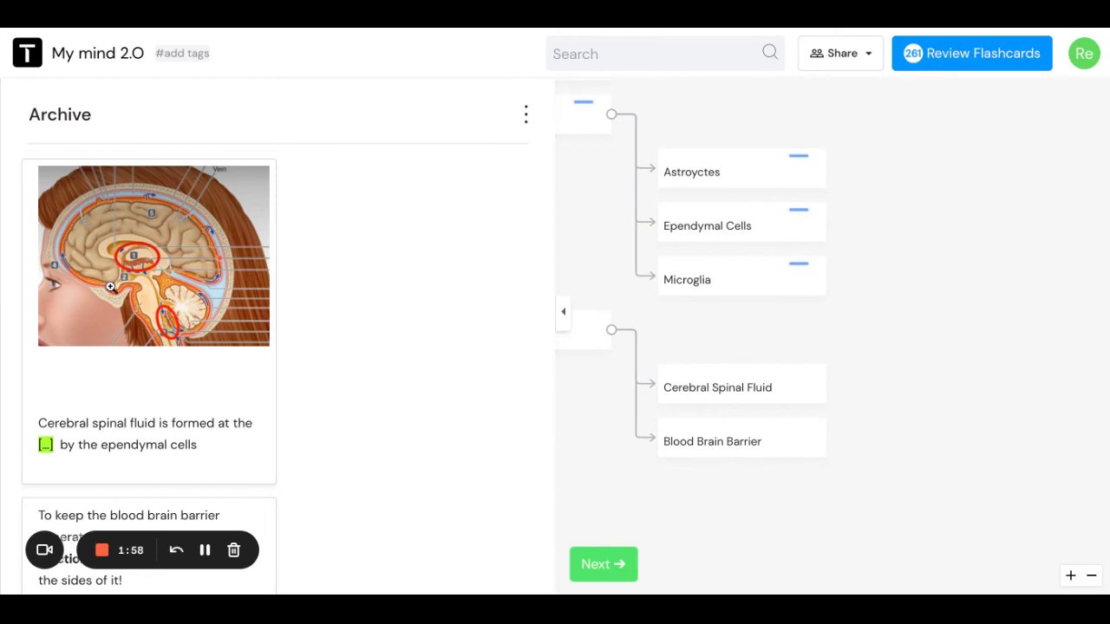
{"action": "mouse_move", "coordinate": [105, 404]}
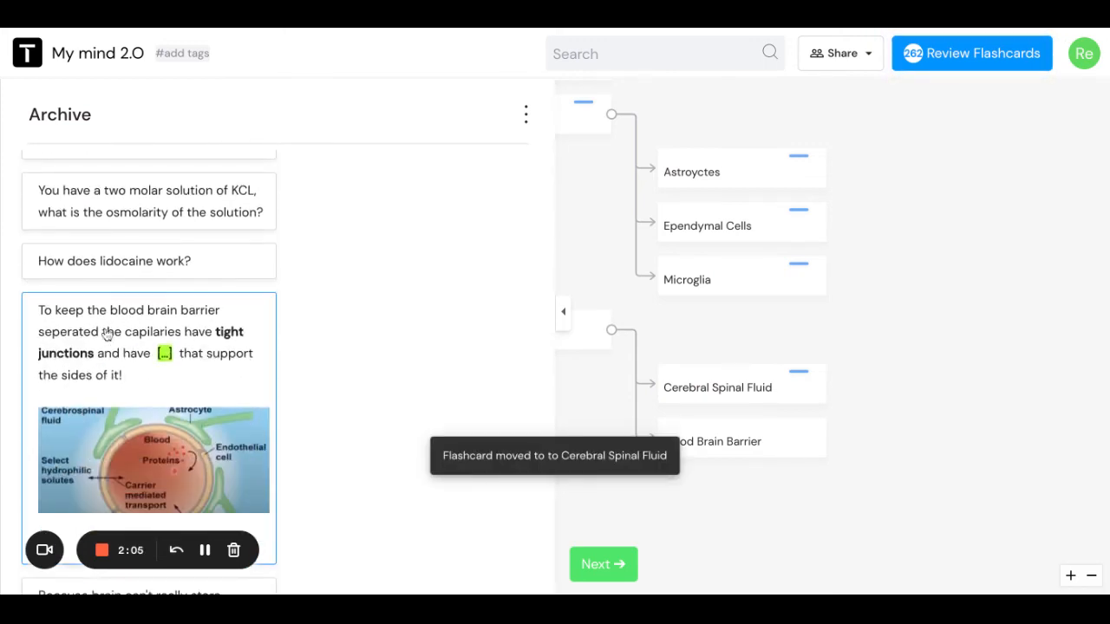
- Scroll the Archive flashcard list down to the white matter cards
{"action": "scroll", "scroll_direction": "down", "scroll_amount": 3}
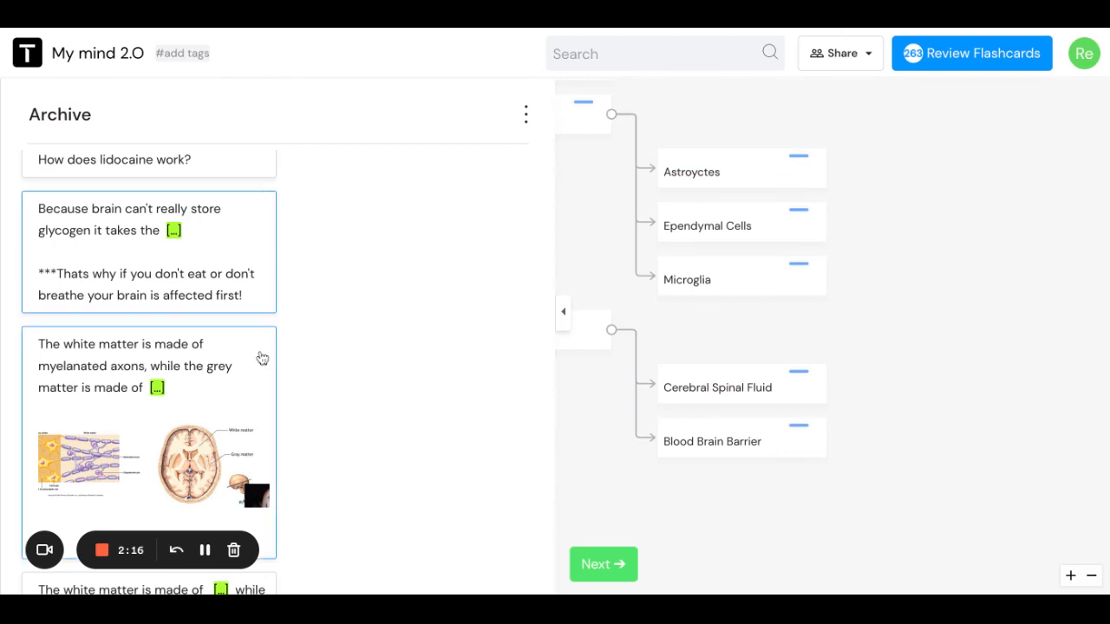
{"action": "scroll", "scroll_direction": "down", "scroll_amount": 3}
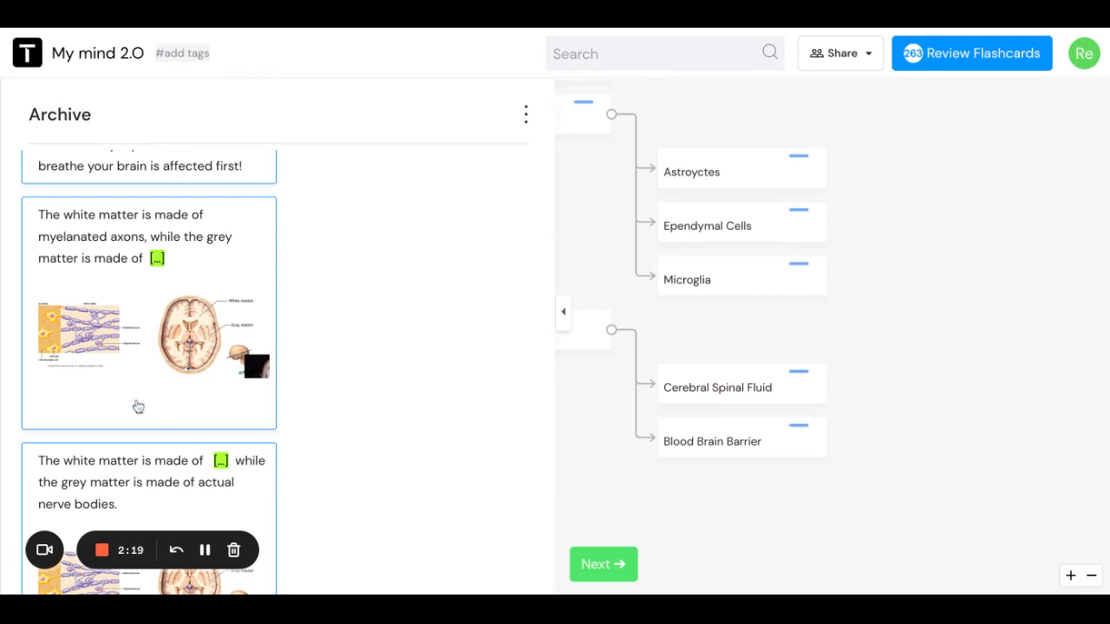
{"action": "mouse_move", "coordinate": [499, 271]}
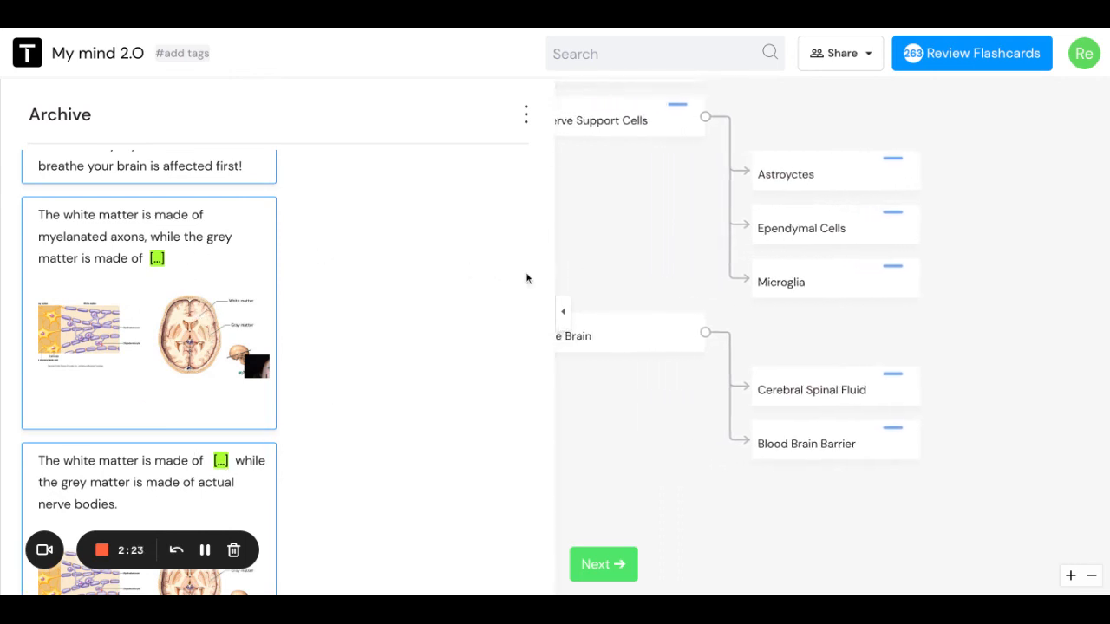
{"action": "mouse_move", "coordinate": [240, 236]}
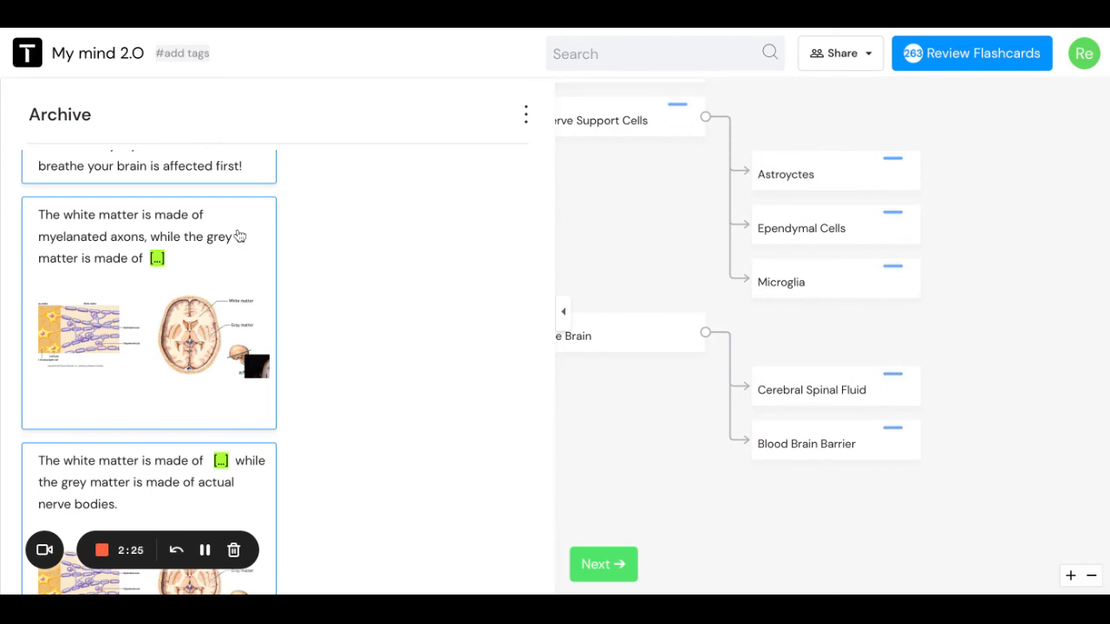